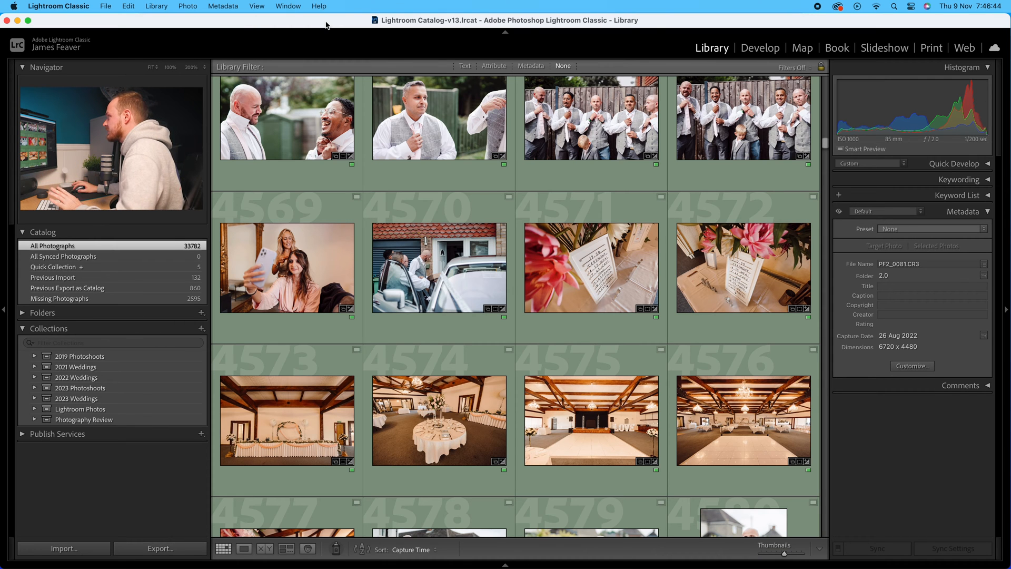
Step: Open the Library menu in the menu bar to reveal Find All Missing Photos
click(187, 5)
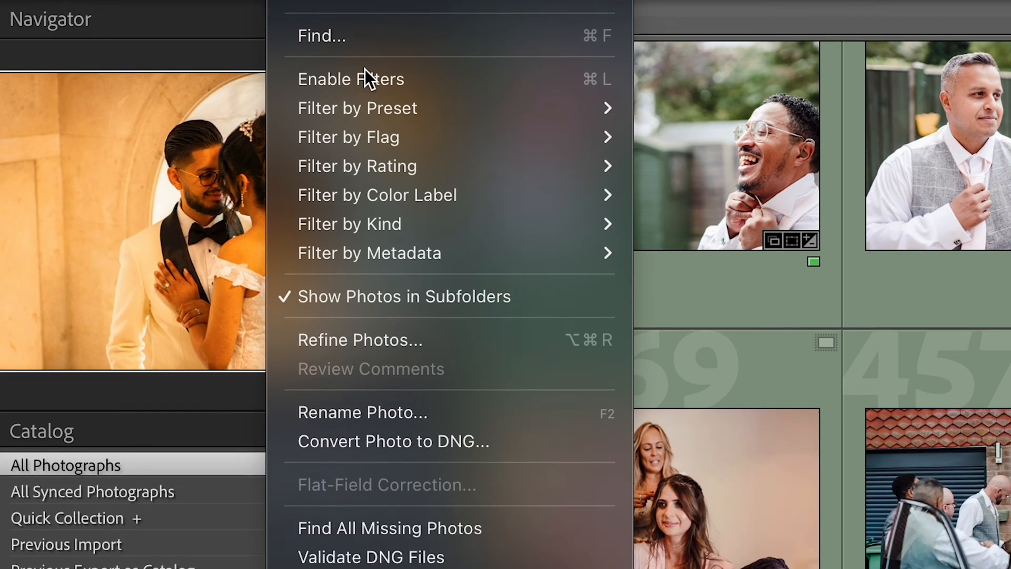